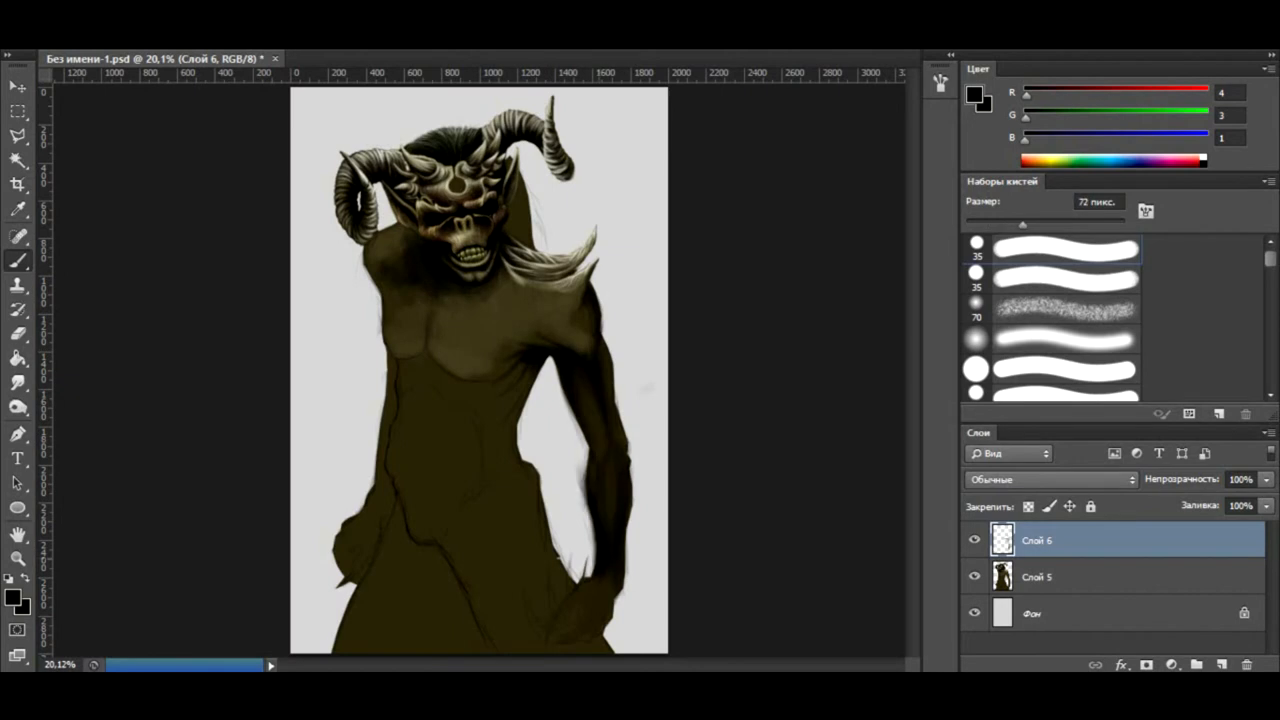
Paint torso shading and shoulder spikes on Multiply-blended Layer 6, then add Layer 7 above.
{"action": "left_click", "coordinate": [1036, 576]}
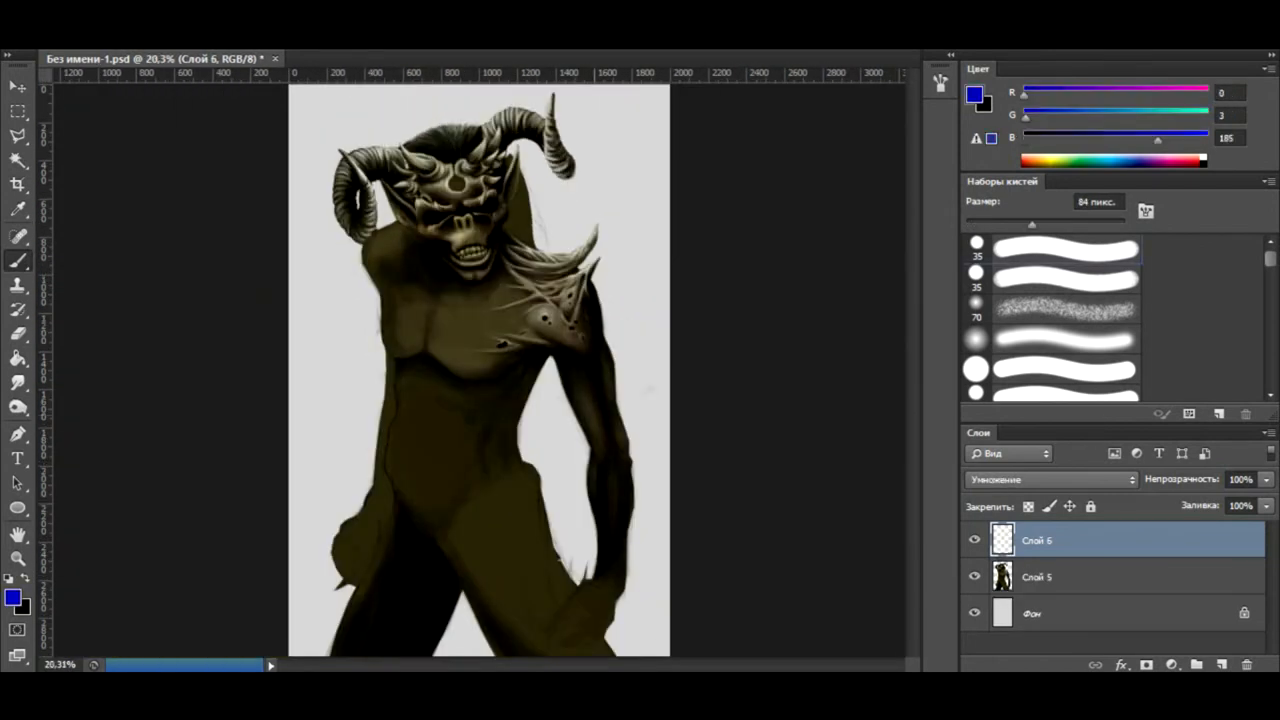
{"action": "left_click", "coordinate": [1222, 664]}
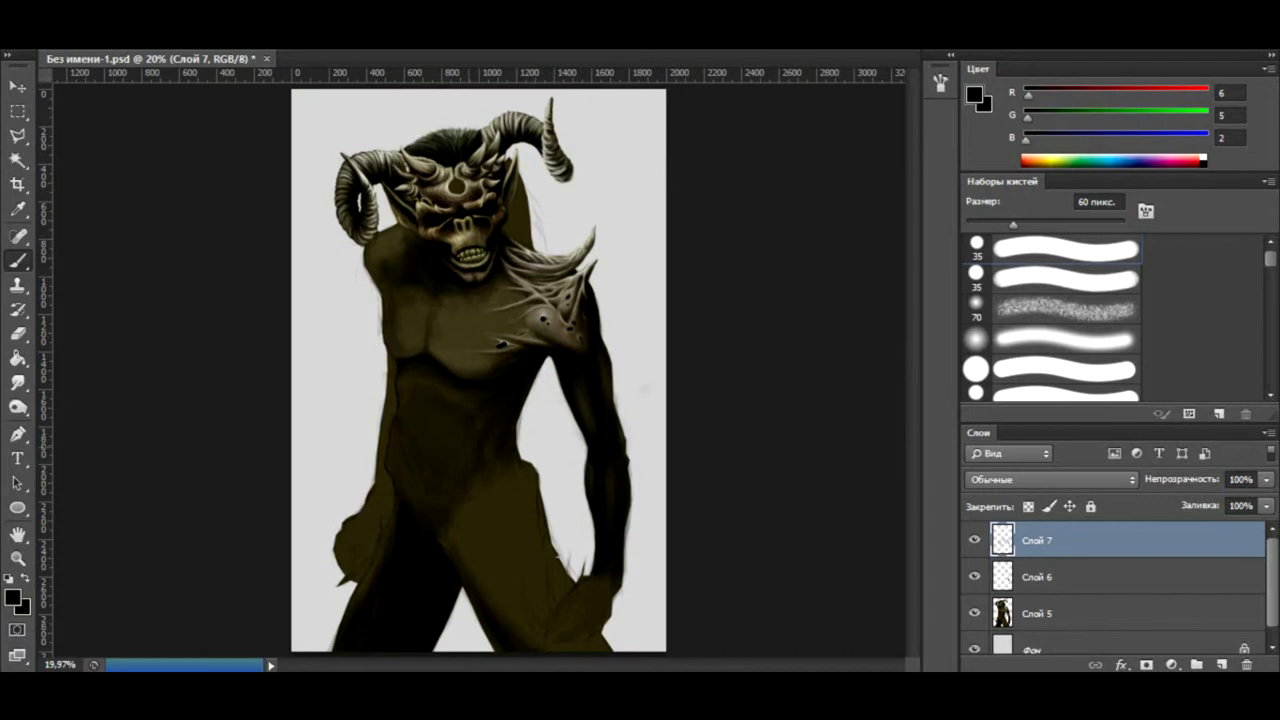